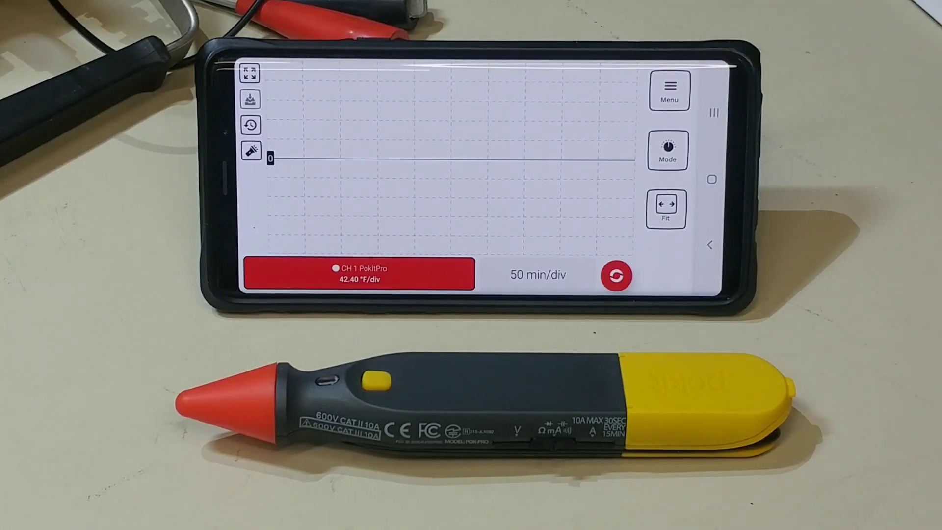
# Switch the multimeter readout to DC current so the channel shows LOGGING.
pyautogui.click(614, 275)
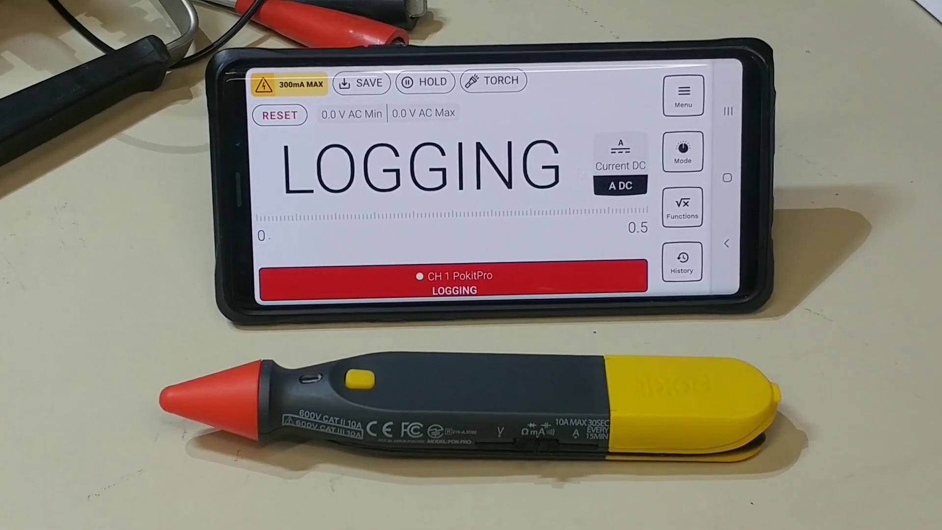
# Cycle Mode through Scope to Logger and fit the full temperature trace across 6 h/div.
pyautogui.click(682, 96)
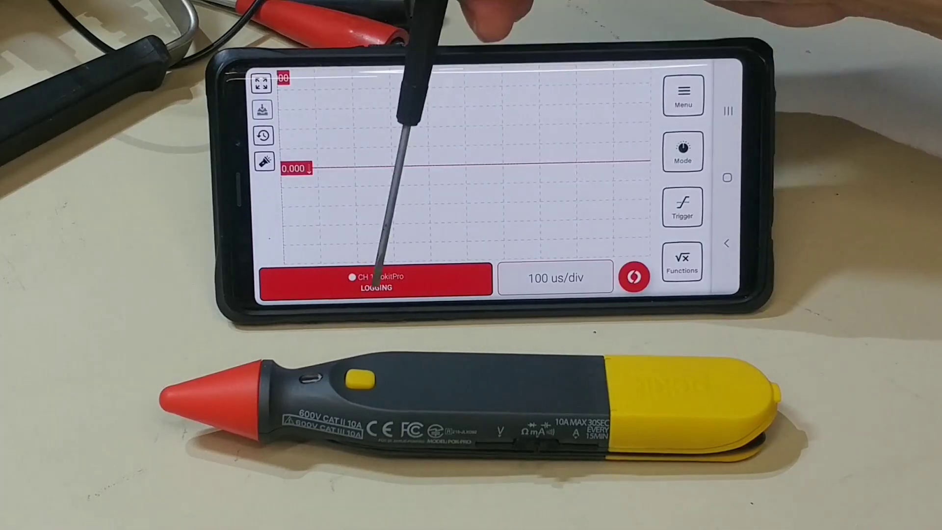
pyautogui.click(682, 96)
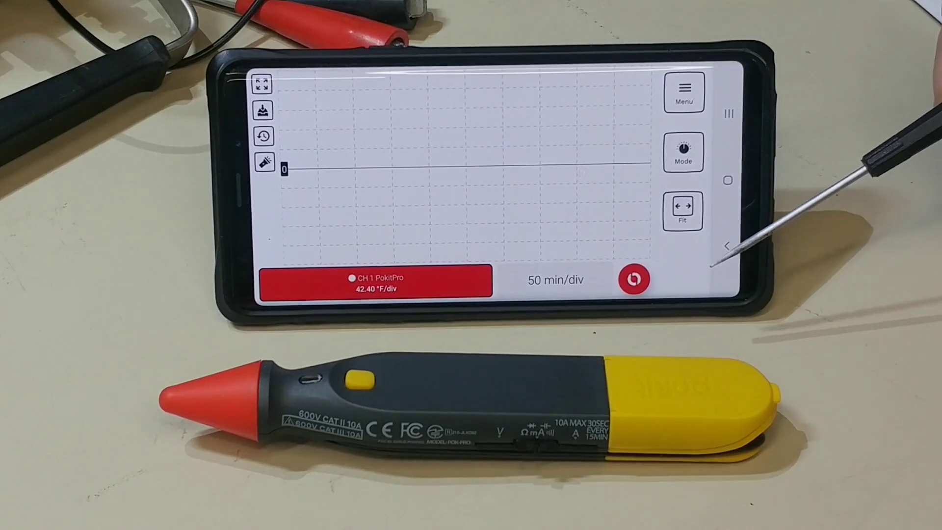
pyautogui.click(632, 280)
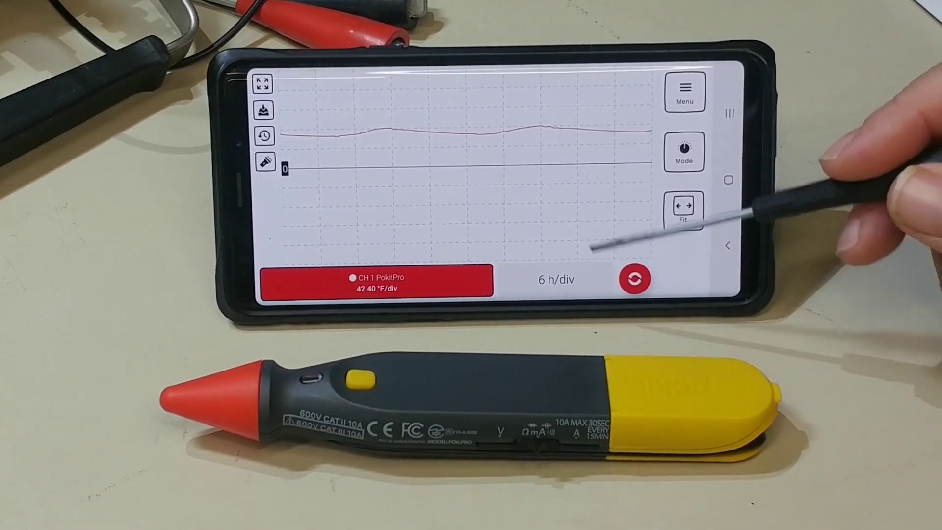
pyautogui.moveTo(709, 241)
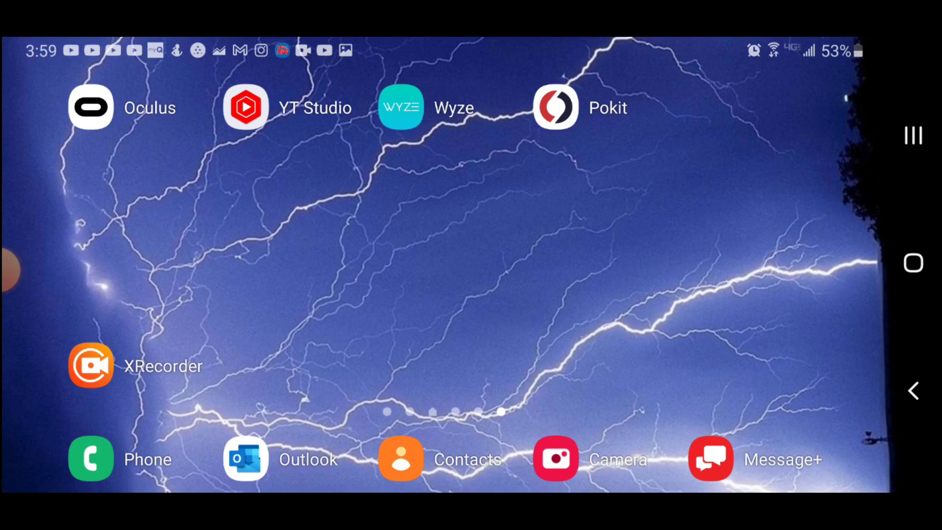
# Launch Pokit, start measuring with the PokitPro and set channel 1 to AC amps with a 1 s interval.
pyautogui.click(554, 107)
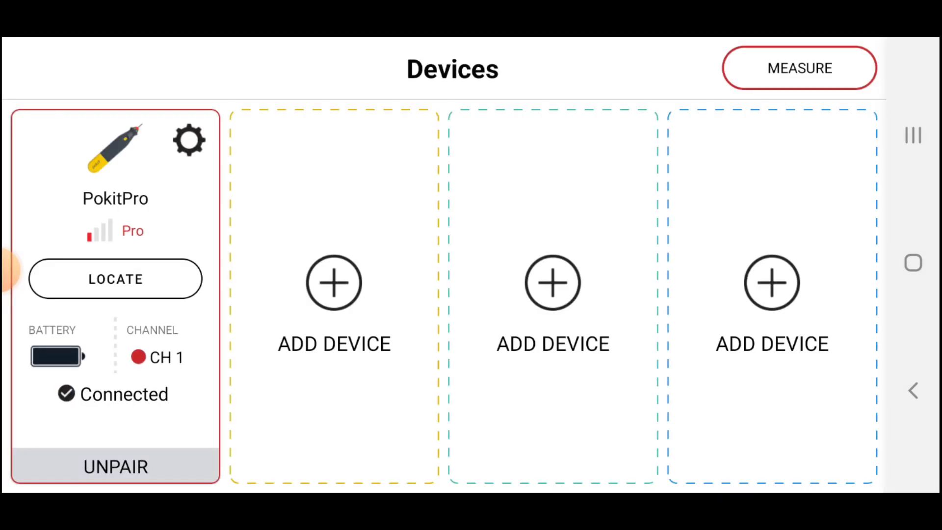
pyautogui.click(799, 67)
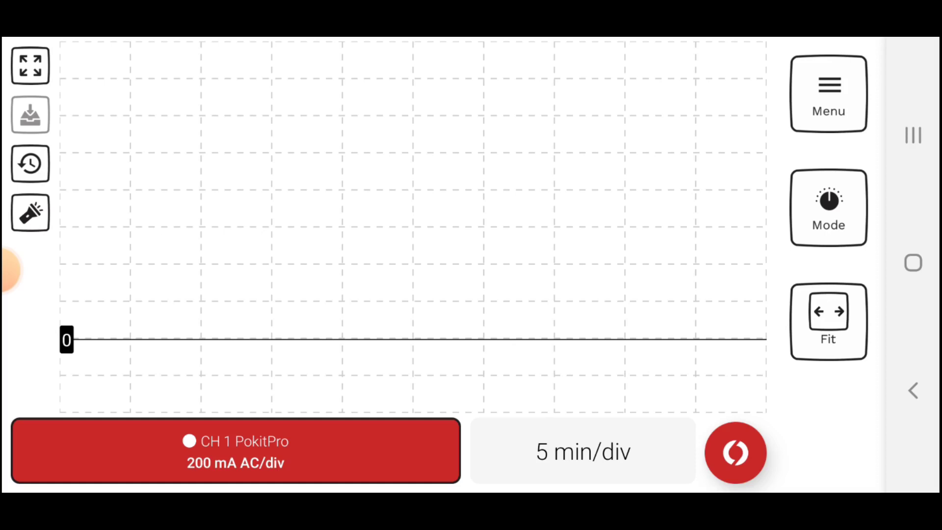
pyautogui.click(235, 450)
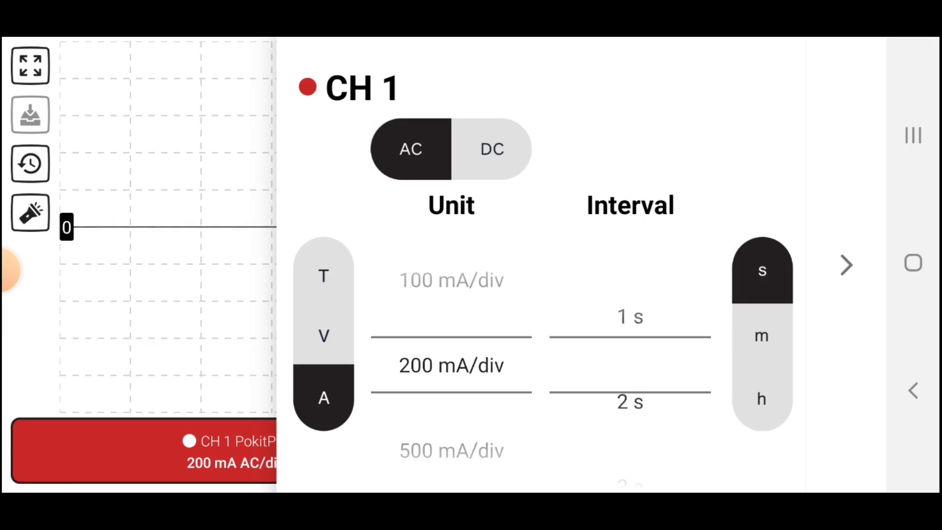
pyautogui.scroll(-3)
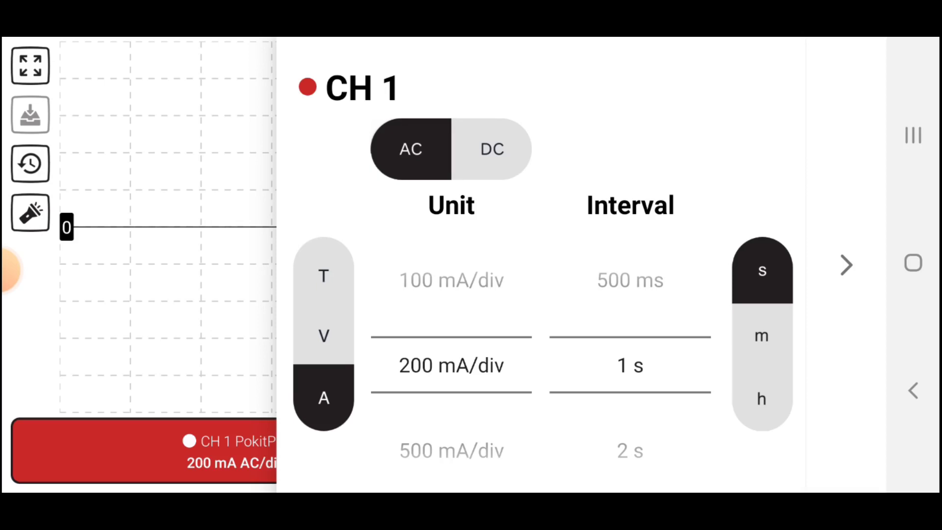
pyautogui.click(846, 265)
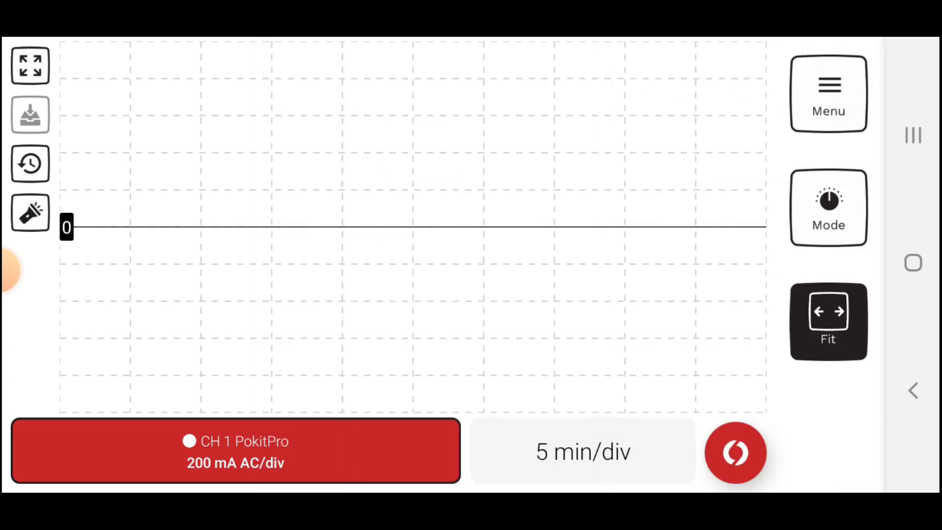
# Record a short AC current log, starting and then stopping the logger.
pyautogui.click(735, 452)
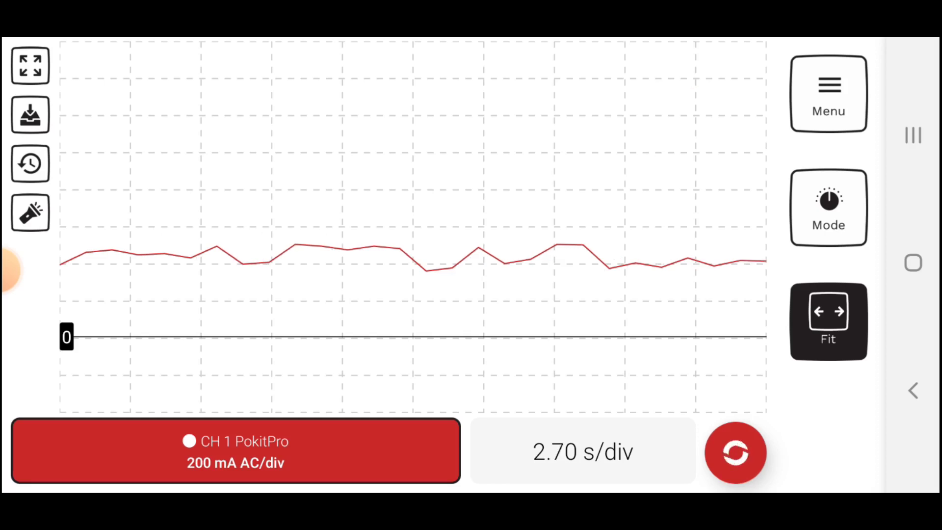
pyautogui.click(735, 453)
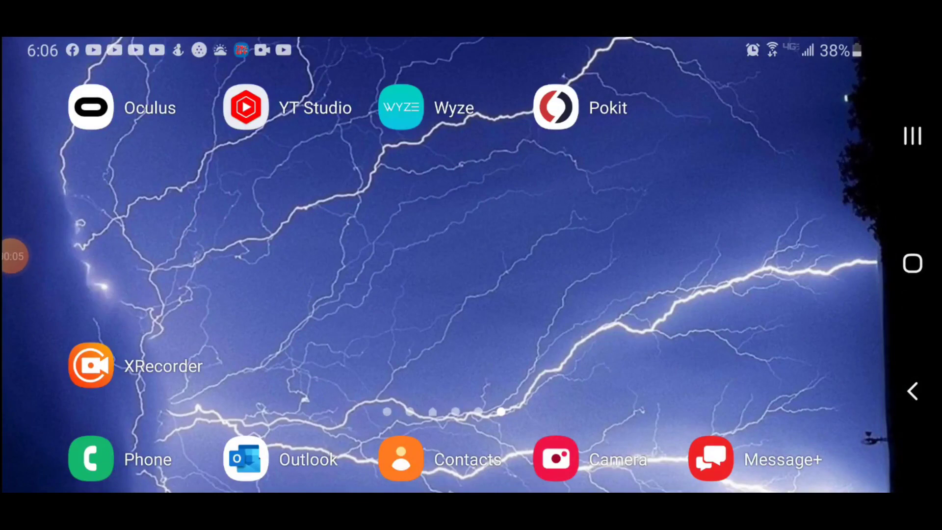
# Reopen Pokit, start measuring with the PokitPro and begin recording a new current log.
pyautogui.click(554, 107)
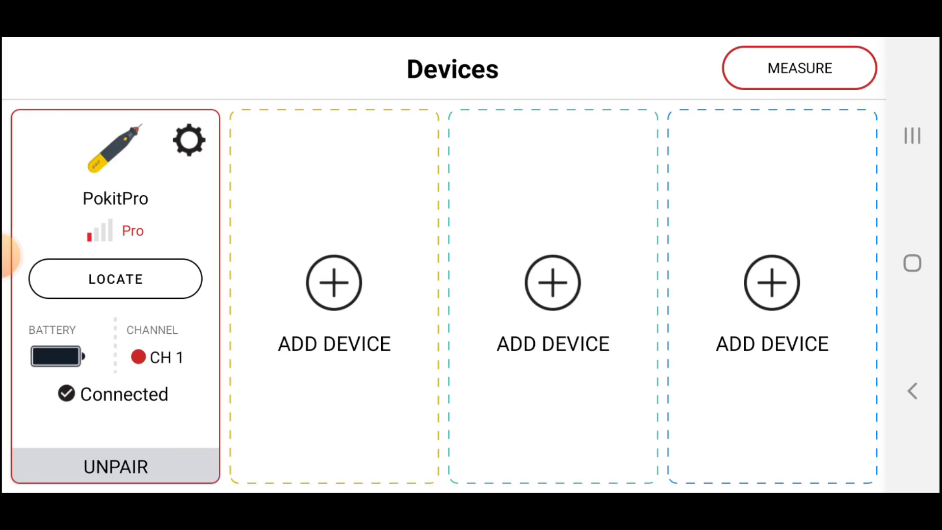
pyautogui.click(799, 67)
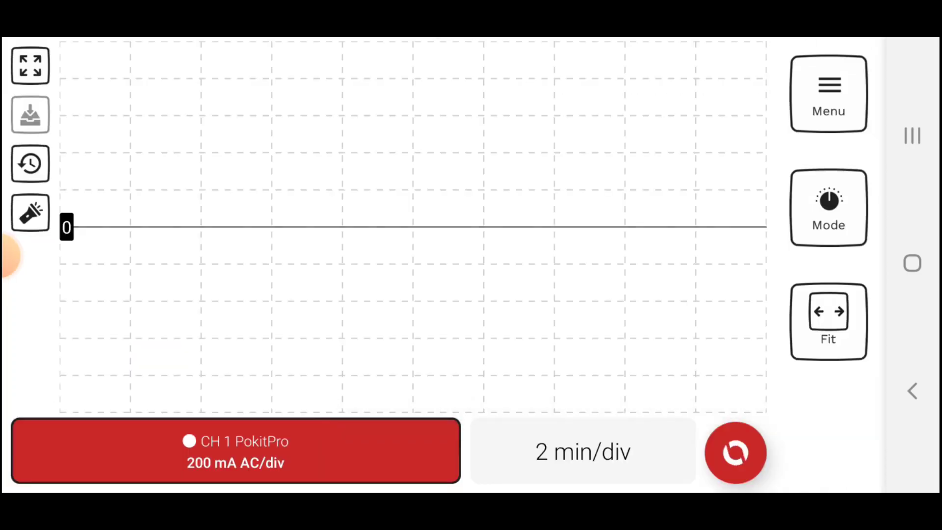
pyautogui.click(735, 453)
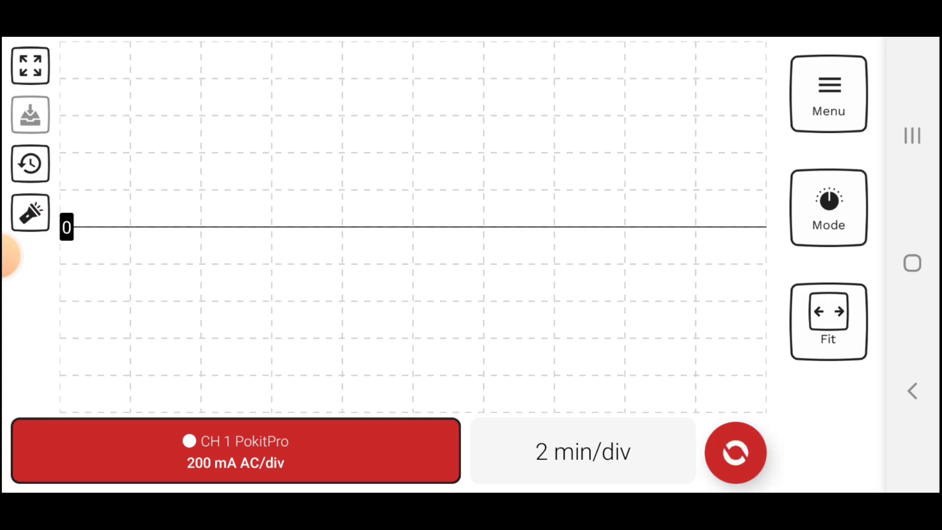
pyautogui.click(582, 452)
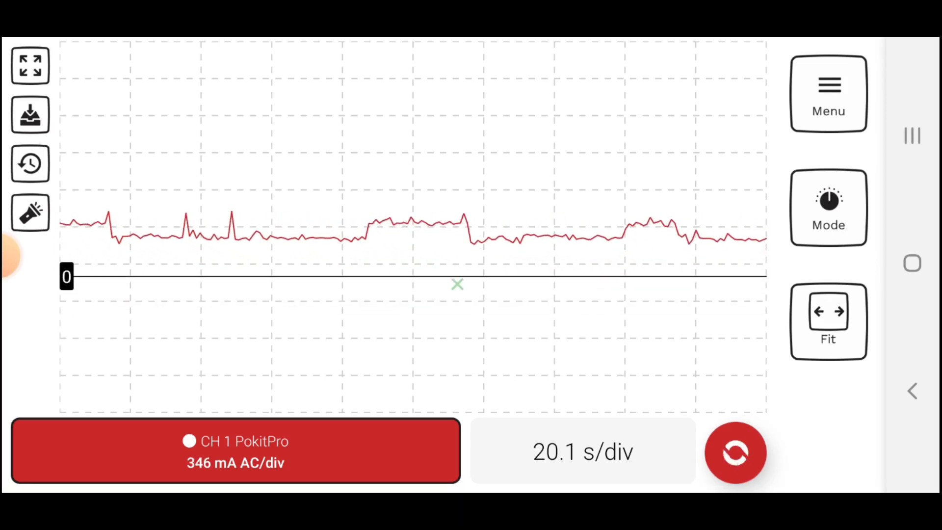
# Fit the whole ~1 h 56 m log into the graph and set channel 1 to 200 mA/div.
pyautogui.click(456, 285)
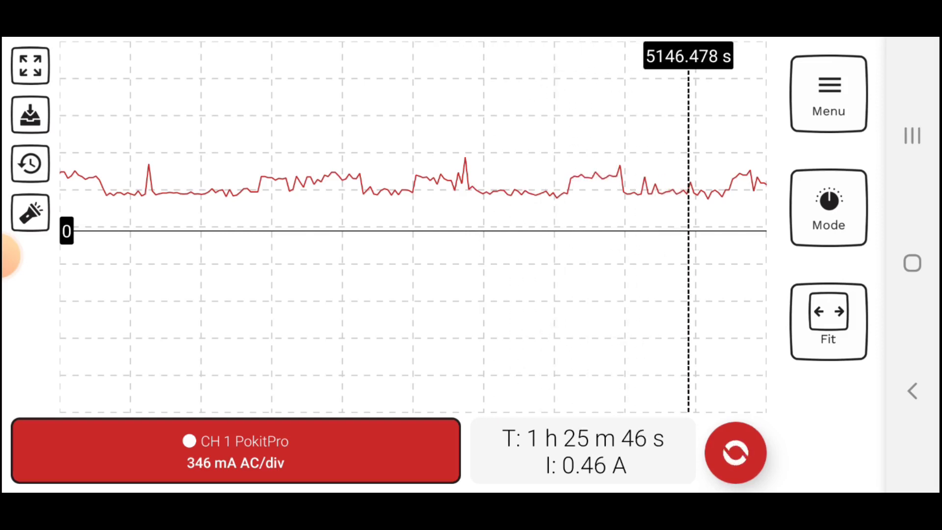
pyautogui.click(827, 322)
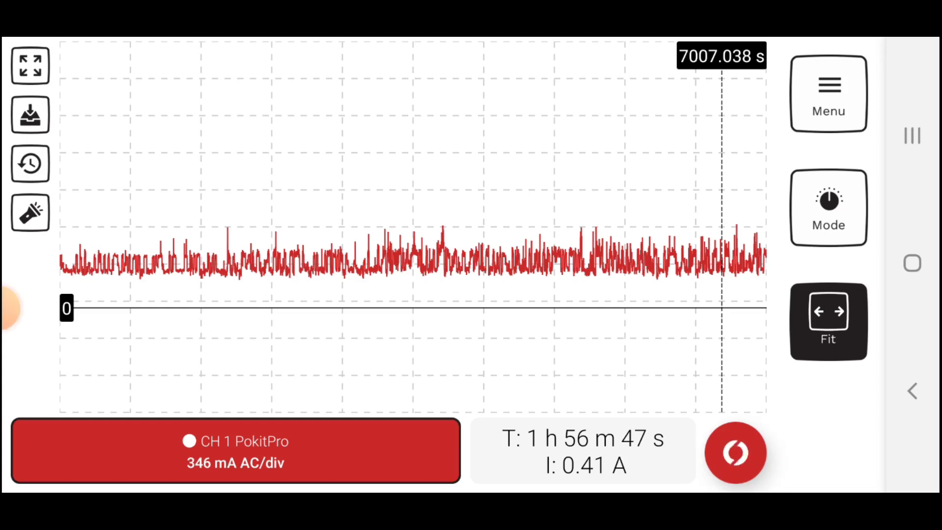
pyautogui.click(235, 450)
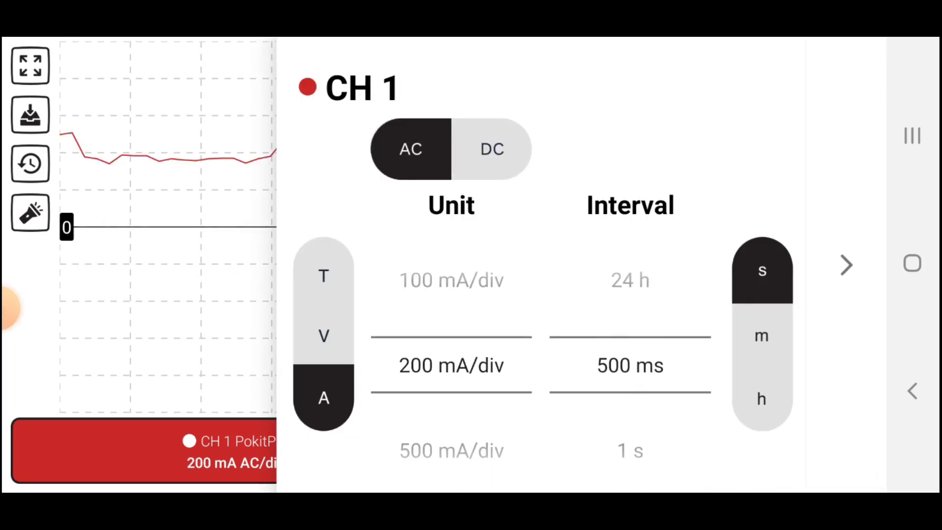
pyautogui.click(845, 264)
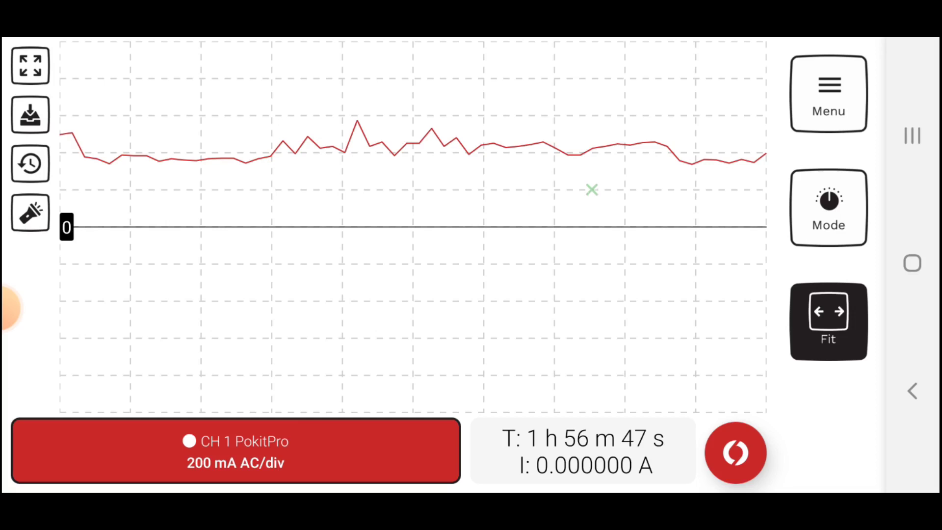
# Stop the recording so the PokitPro shows as connected on the Devices screen.
pyautogui.click(736, 453)
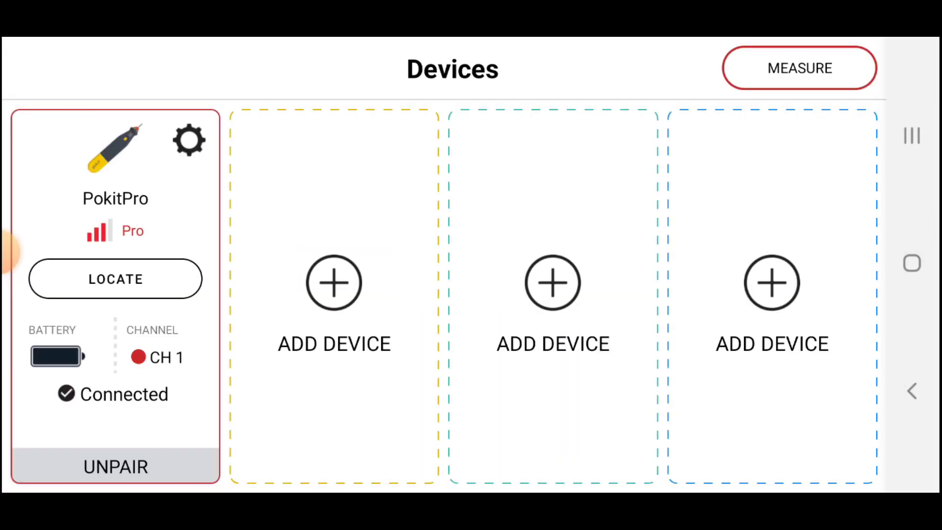
# Enter Logger mode and bring up the history of saved logs.
pyautogui.click(799, 68)
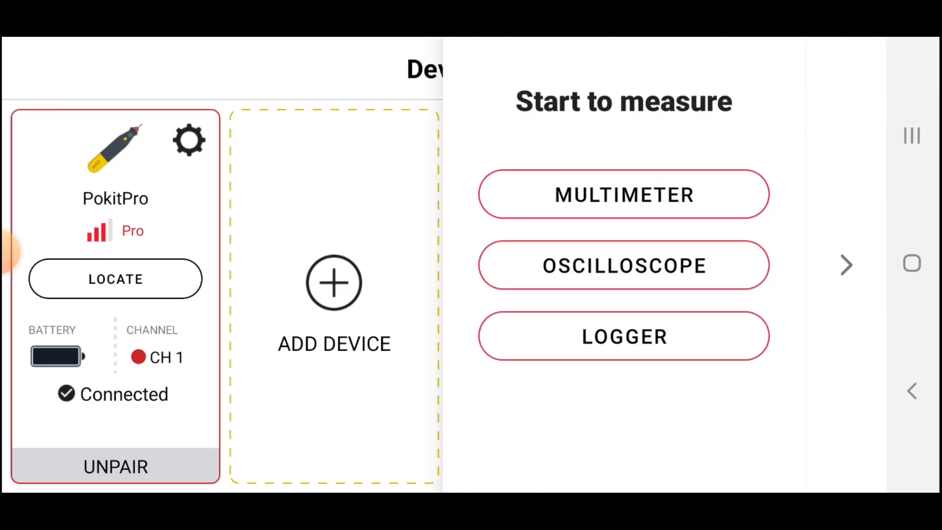
pyautogui.click(624, 265)
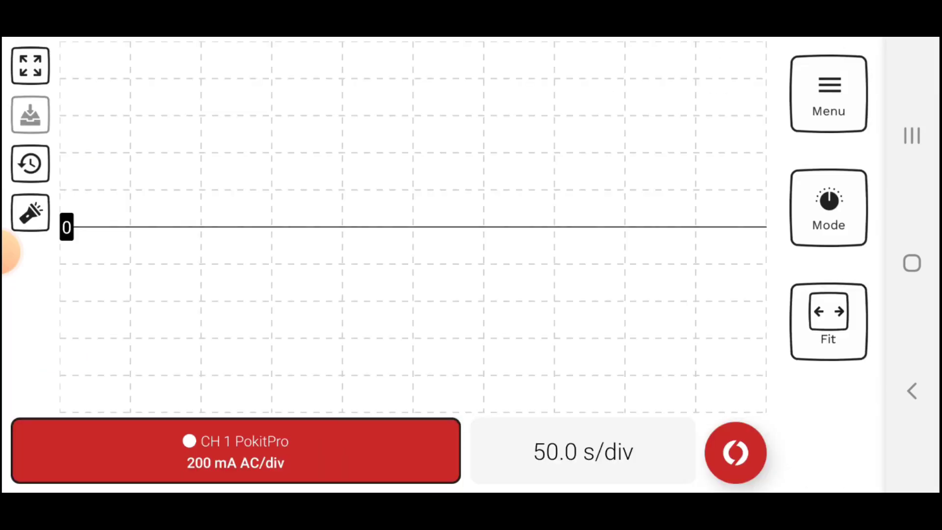
pyautogui.click(30, 164)
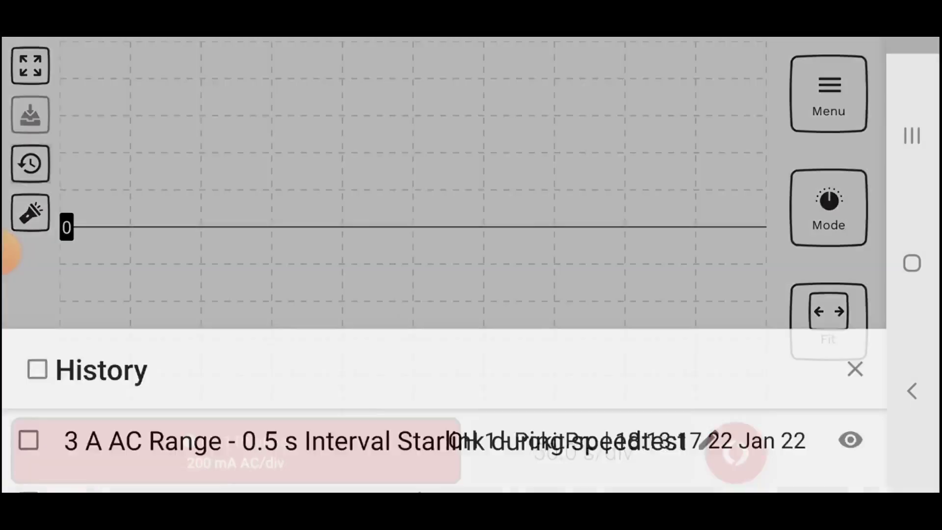
# Select the Starlink speed-test log and share it out to a destination app.
pyautogui.click(28, 440)
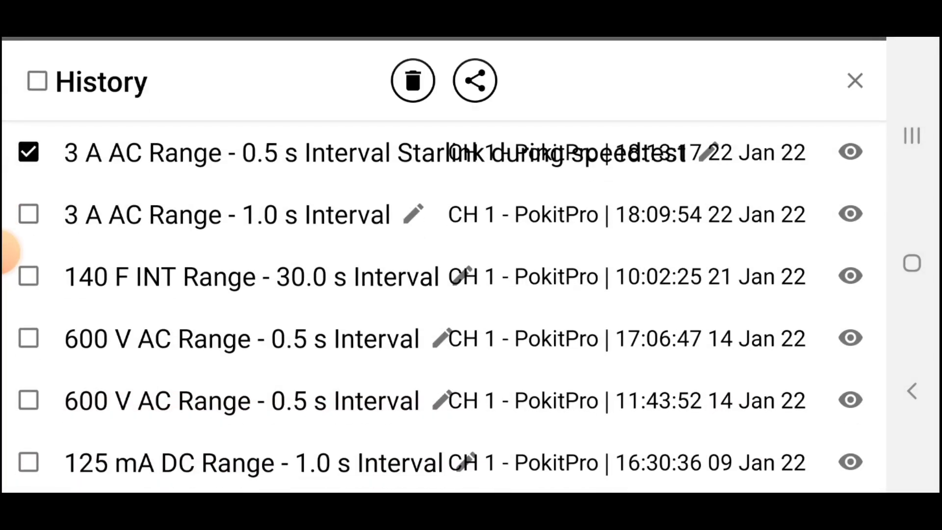
pyautogui.click(474, 80)
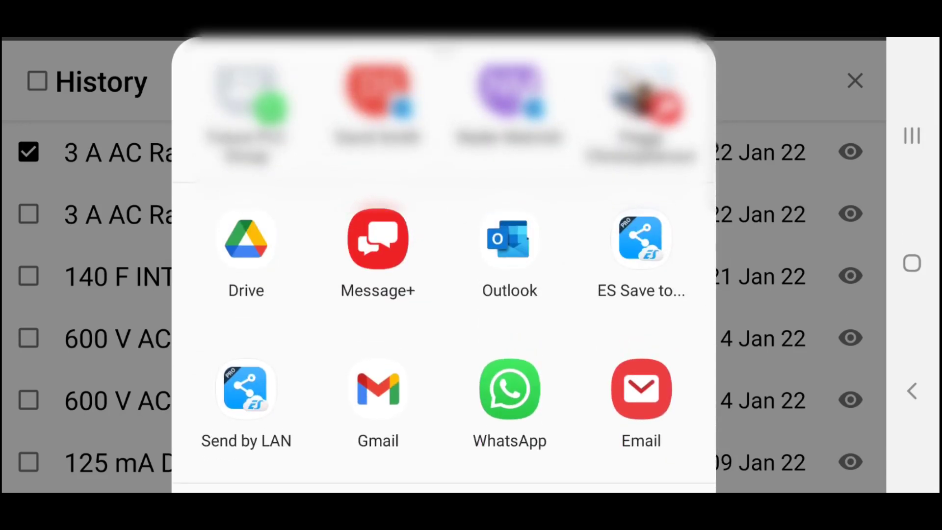
pyautogui.click(245, 241)
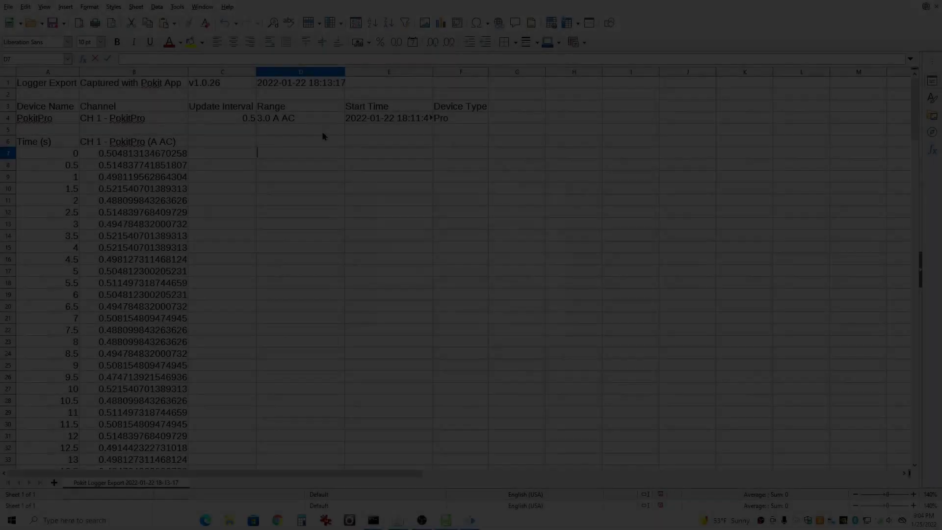
# Enter =AVERAGE over the column B readings in D7 (about 0.5347 A) and select the copied readings in column H.
pyautogui.write('=a')
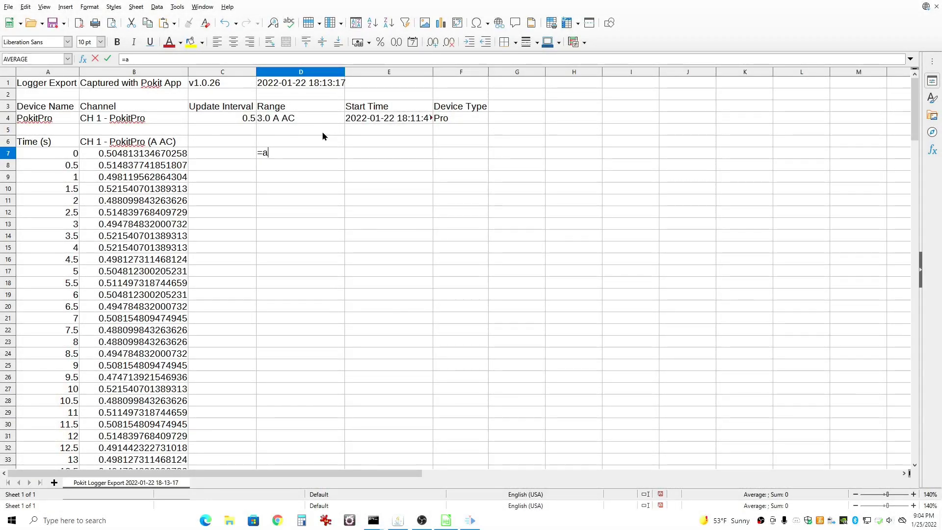
pyautogui.write('verage(')
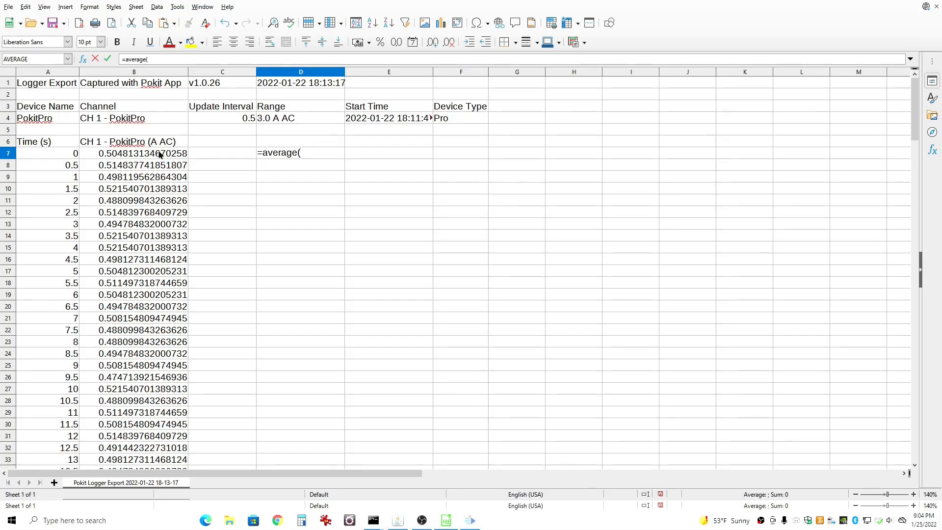
pyautogui.moveTo(133, 153); pyautogui.dragTo(133, 460)
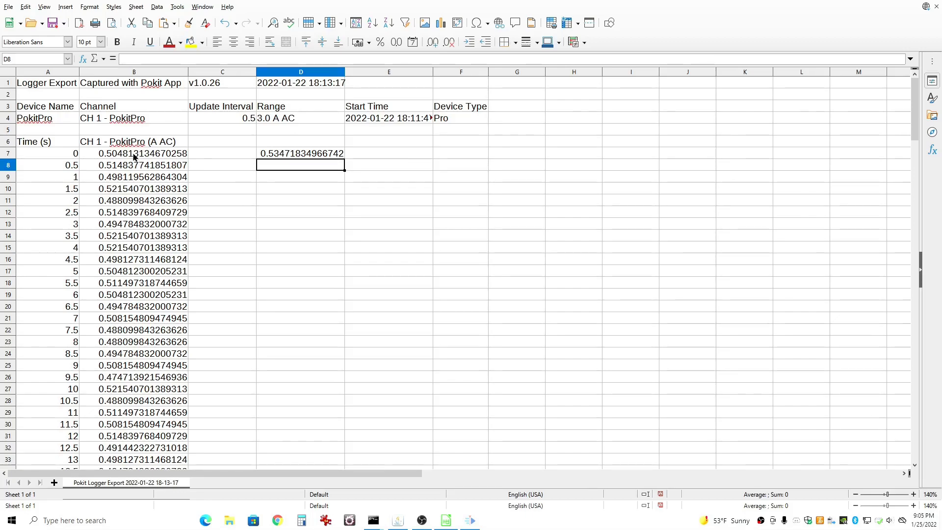
pyautogui.click(573, 94)
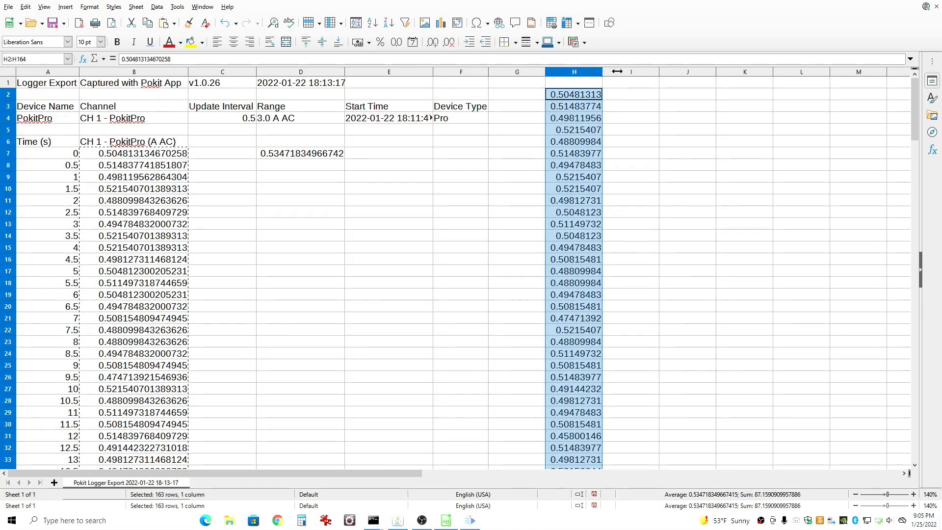
# Sort column H descending so 0.81 comes first, then pick the cell beside the average for a label.
pyautogui.click(573, 71)
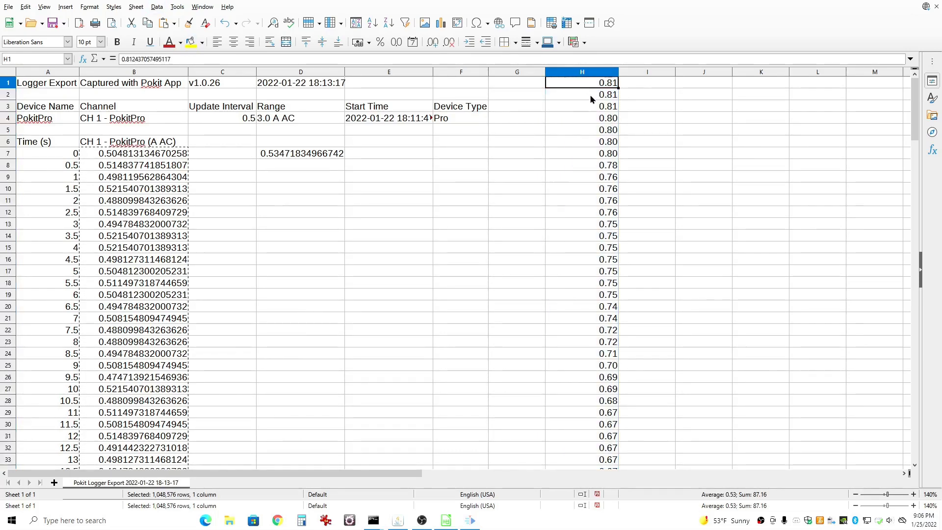
pyautogui.click(581, 106)
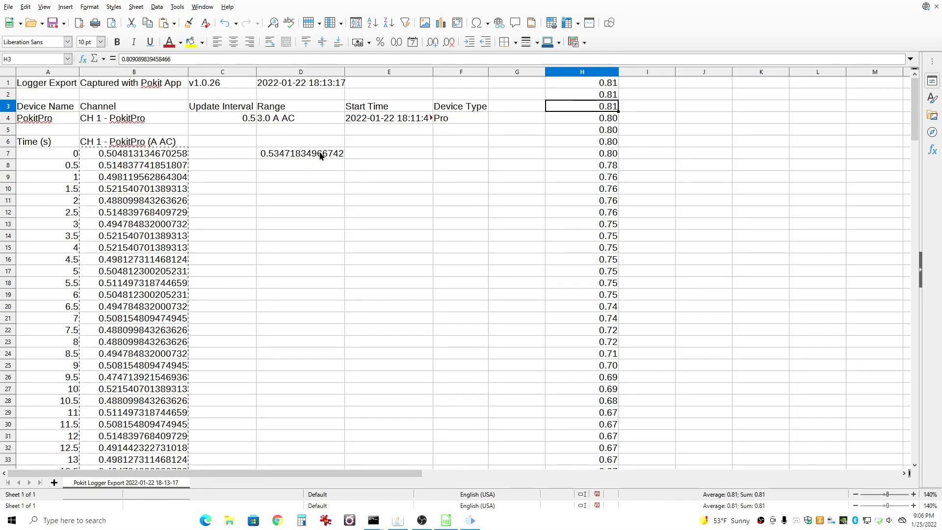
pyautogui.click(389, 153)
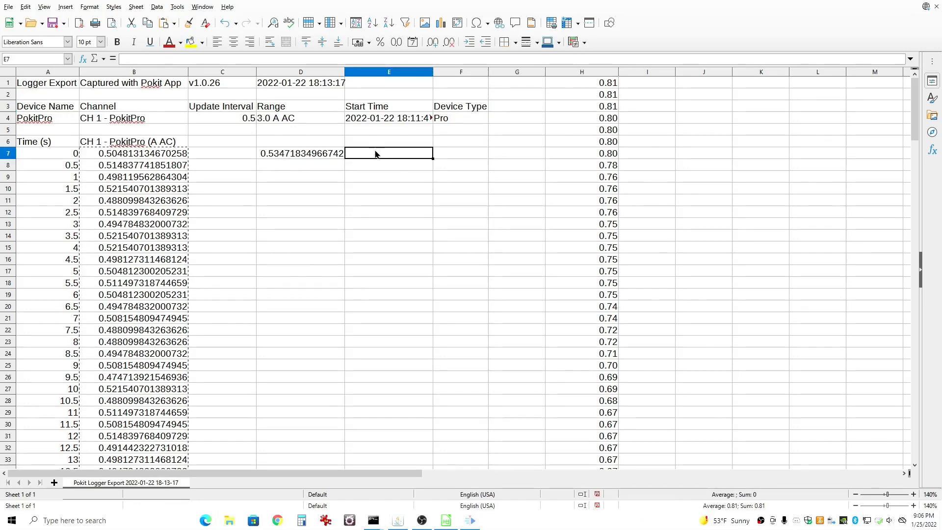
# Label E7:E9 as Average amperage, Max amperage and Min amperage.
pyautogui.write('Average amperage')
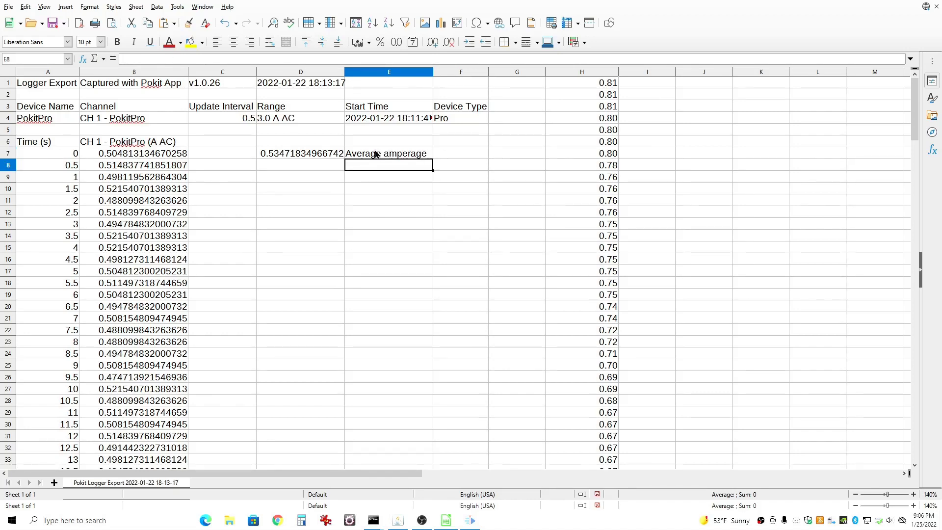
pyautogui.write('Max amp')
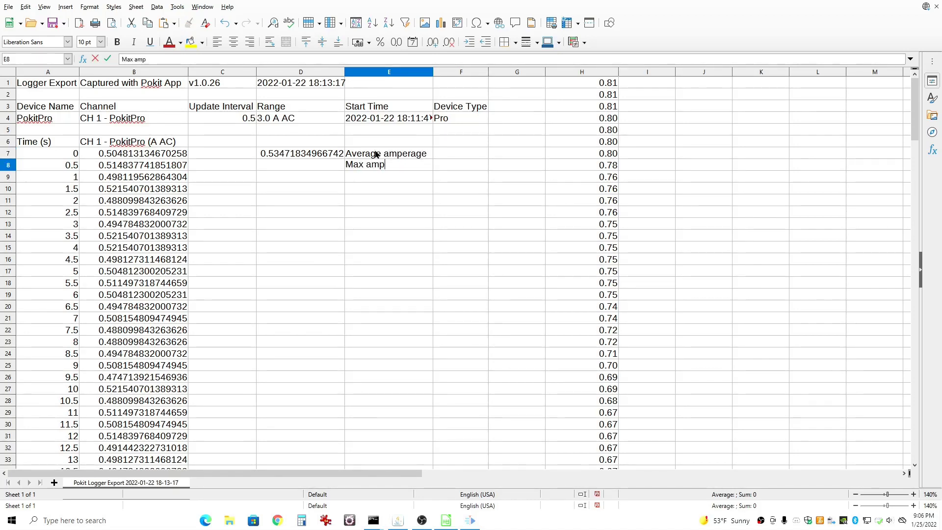
pyautogui.write('Min')
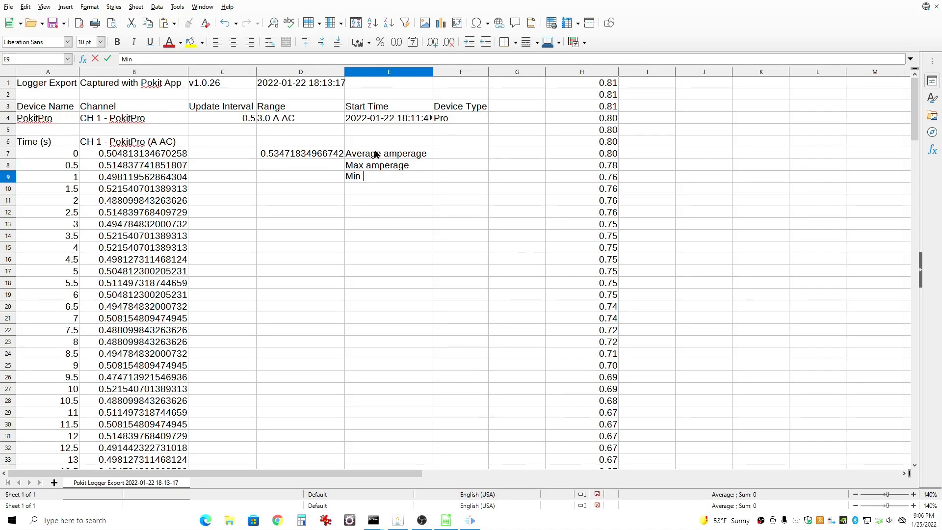
pyautogui.write('amperage')
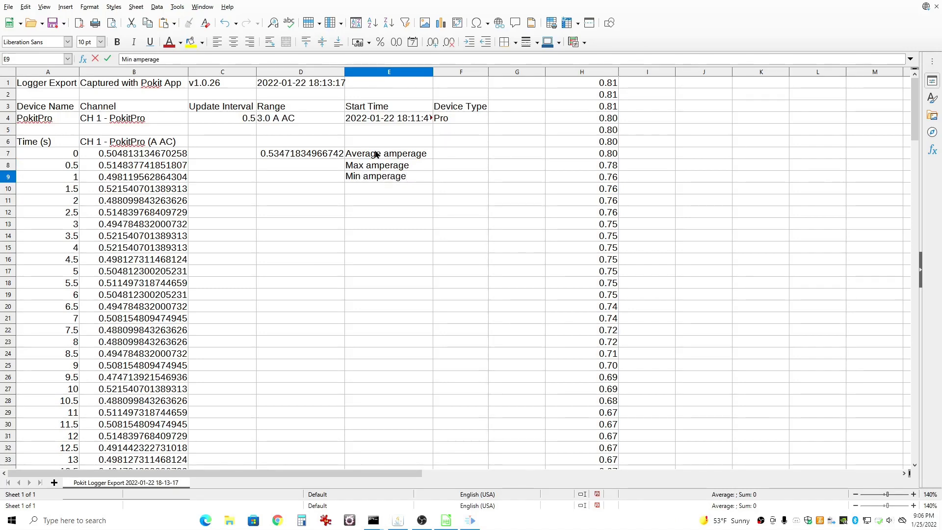
# Reference column H for max 0.81 and min 0.34 and trim the results' decimal places.
pyautogui.write('=H')
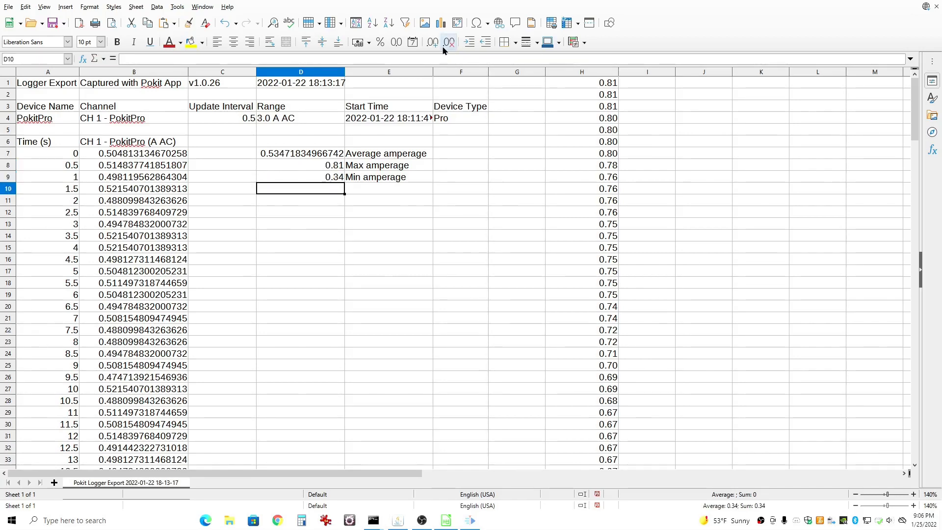
pyautogui.click(300, 153)
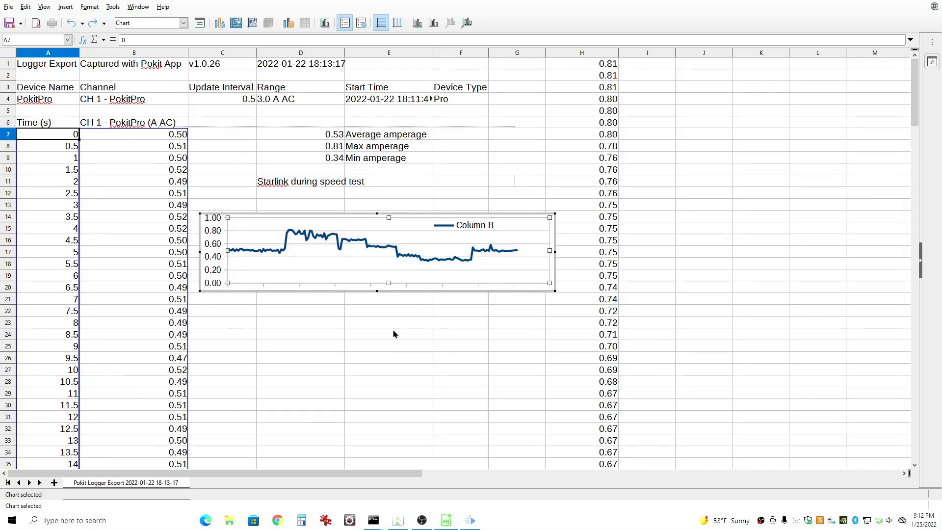
# Exit chart edit mode, leaving the Starlink line chart finished on the sheet.
pyautogui.click(388, 353)
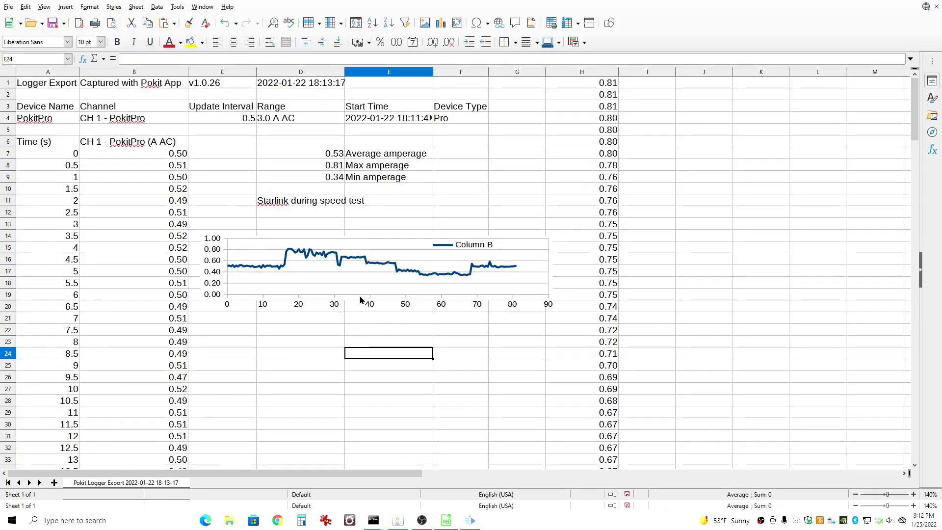